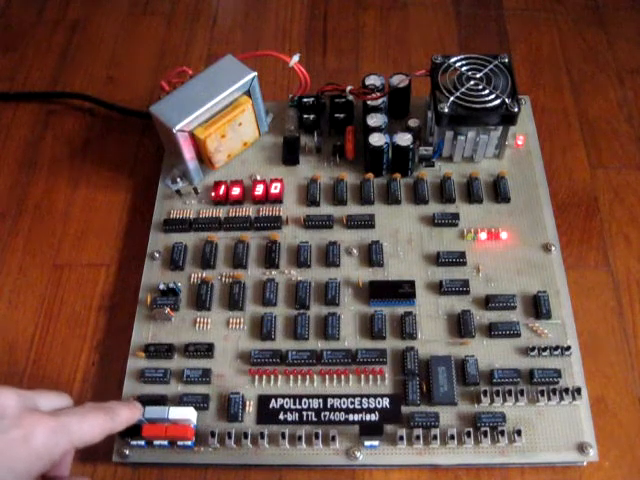
Step: Start the processor with the front-left run switch so the red LEDs show the accumulator result
click(160, 420)
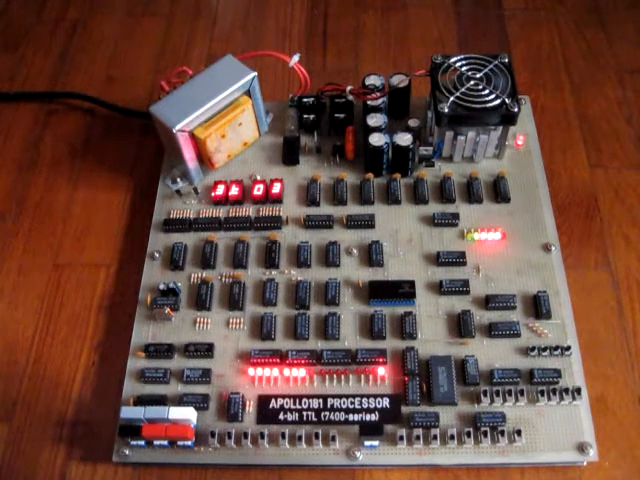
click(150, 420)
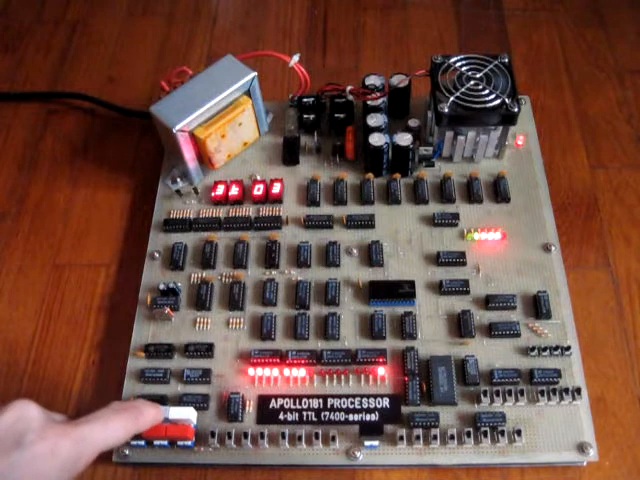